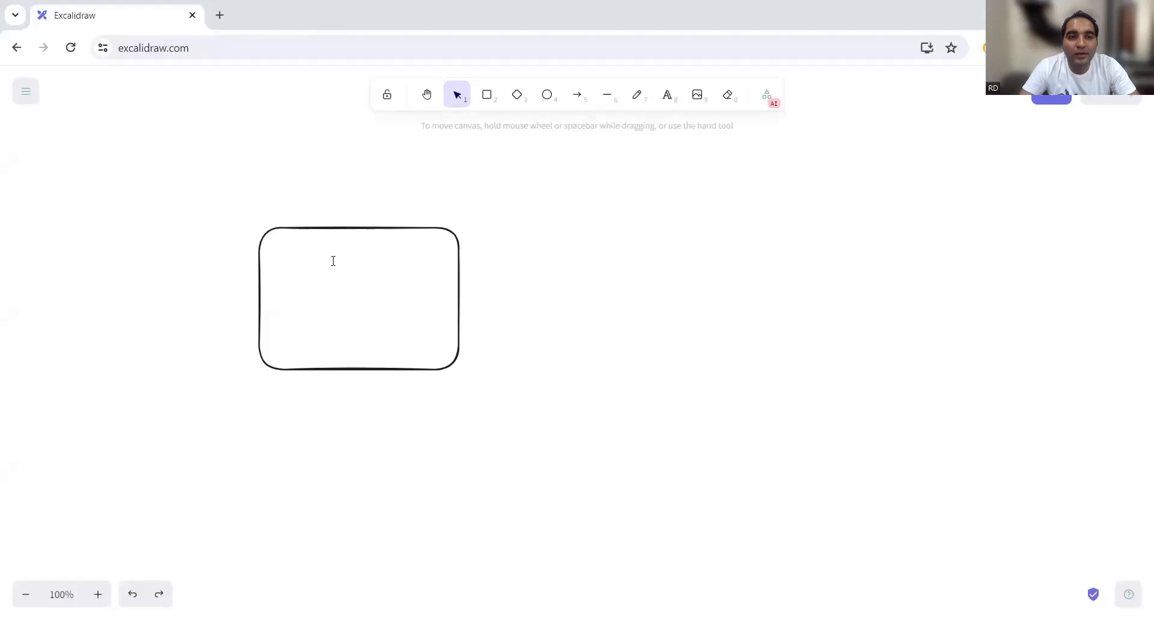
# Enlarge the rounded box and fill it with three lines: Freshers, 4 - 6 YOE, 10+ YOE
pyautogui.doubleClick(333, 270)
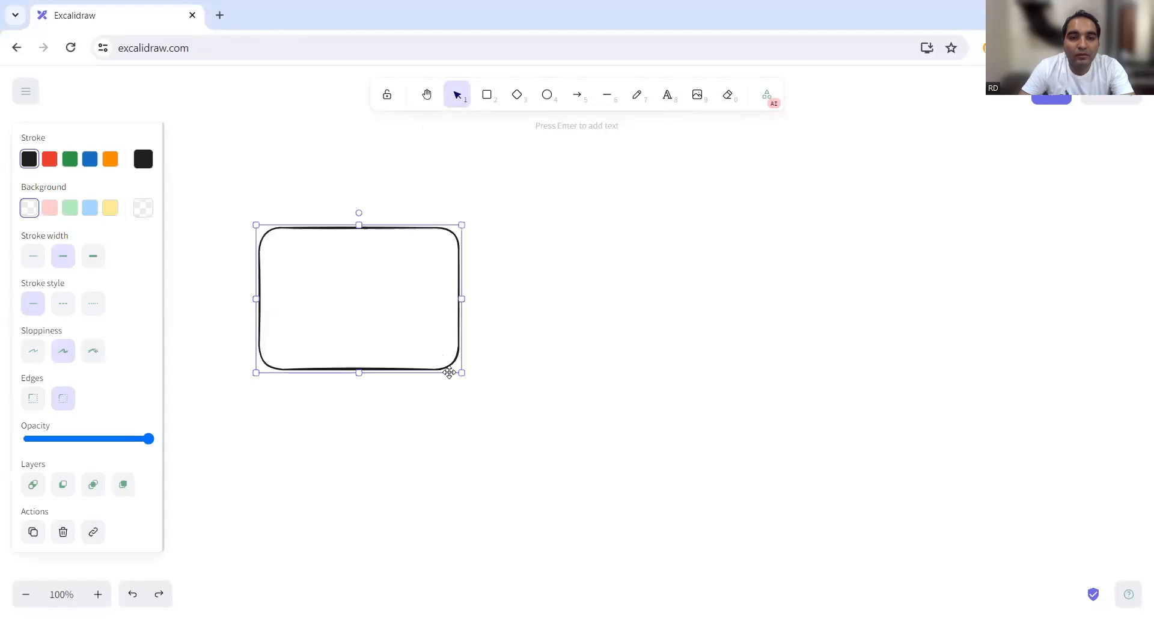
pyautogui.moveTo(461, 372); pyautogui.dragTo(495, 398)
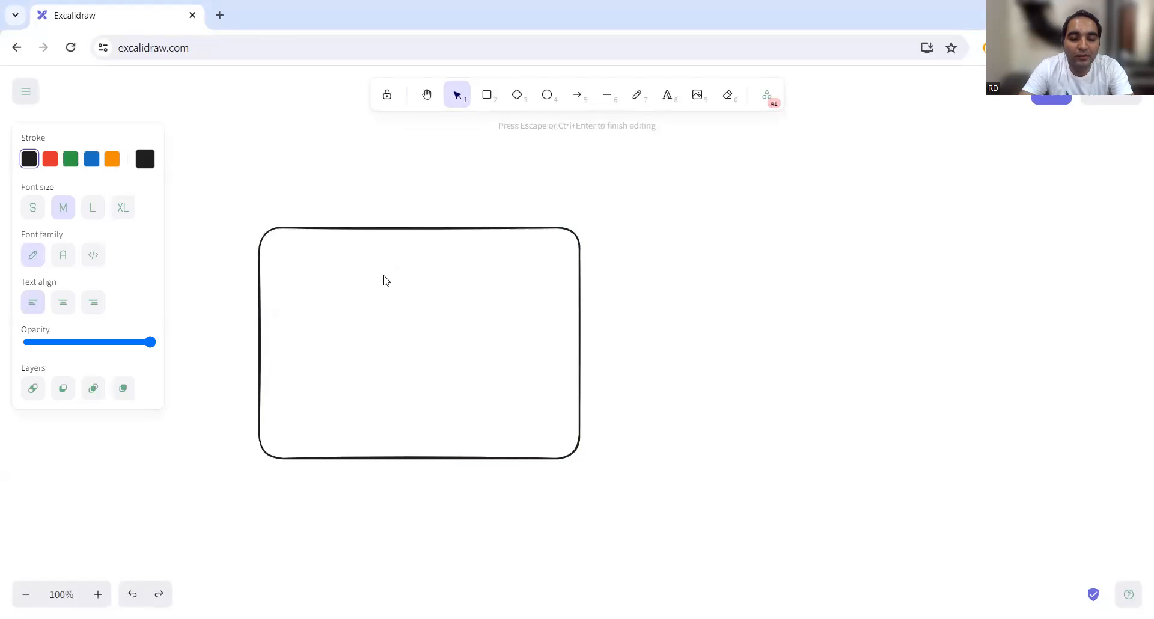
pyautogui.write('Freshers')
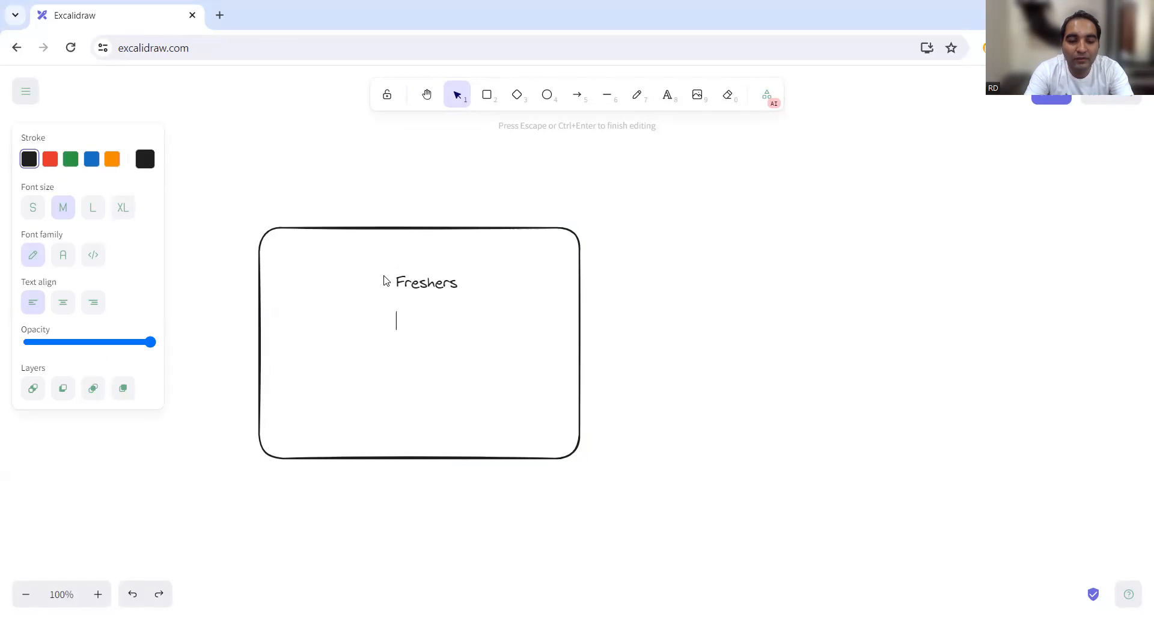
pyautogui.write('4')
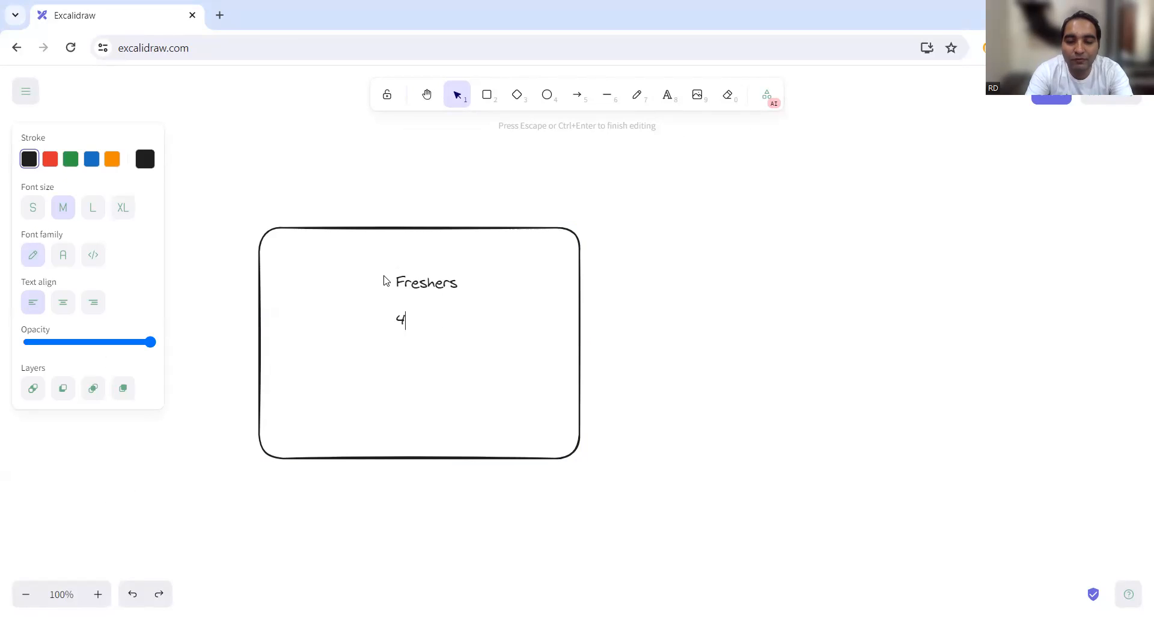
pyautogui.write('- 6 YOE')
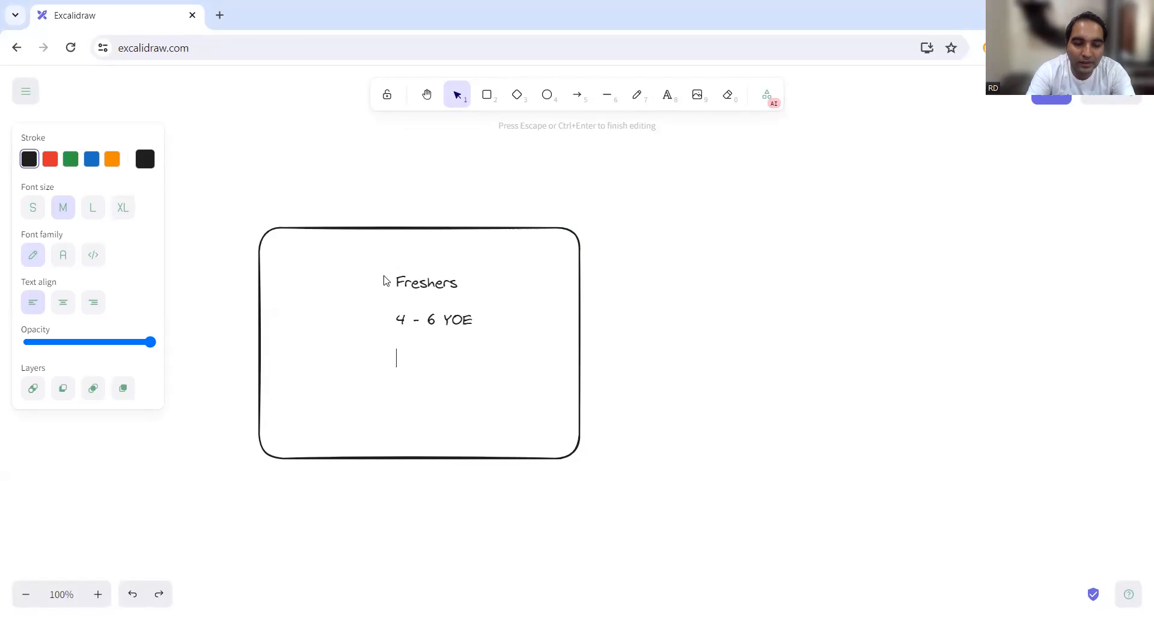
pyautogui.write('10 +')
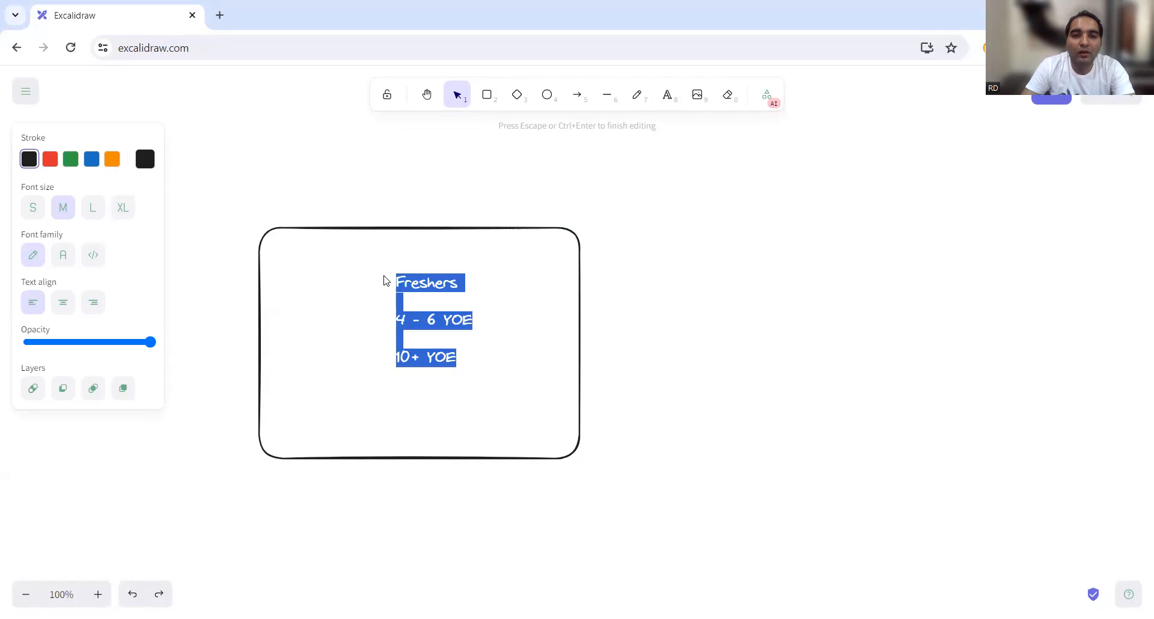
pyautogui.moveTo(419, 322)
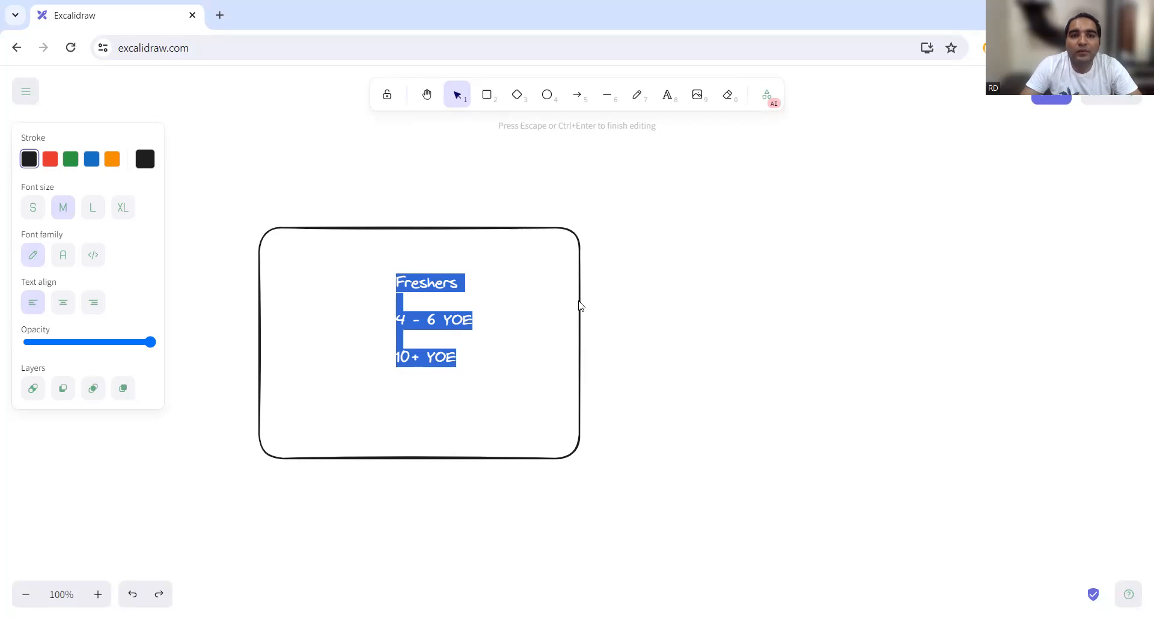
# Draw a second rounded box right of the first containing '100+' at font size L
pyautogui.click(486, 93)
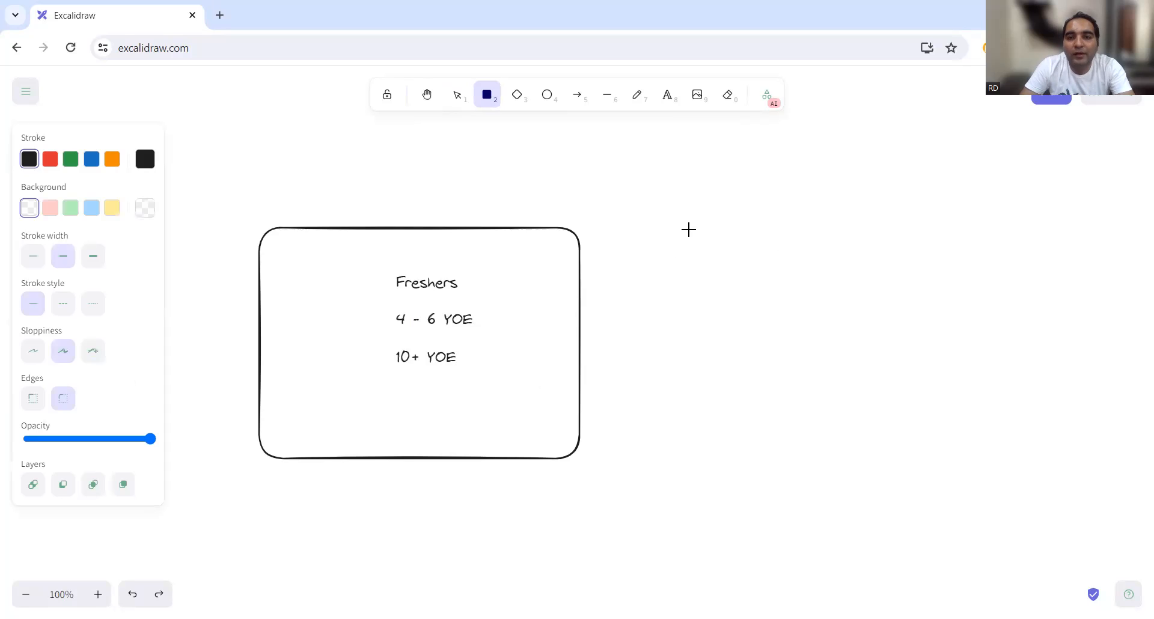
pyautogui.moveTo(668, 218); pyautogui.dragTo(929, 468)
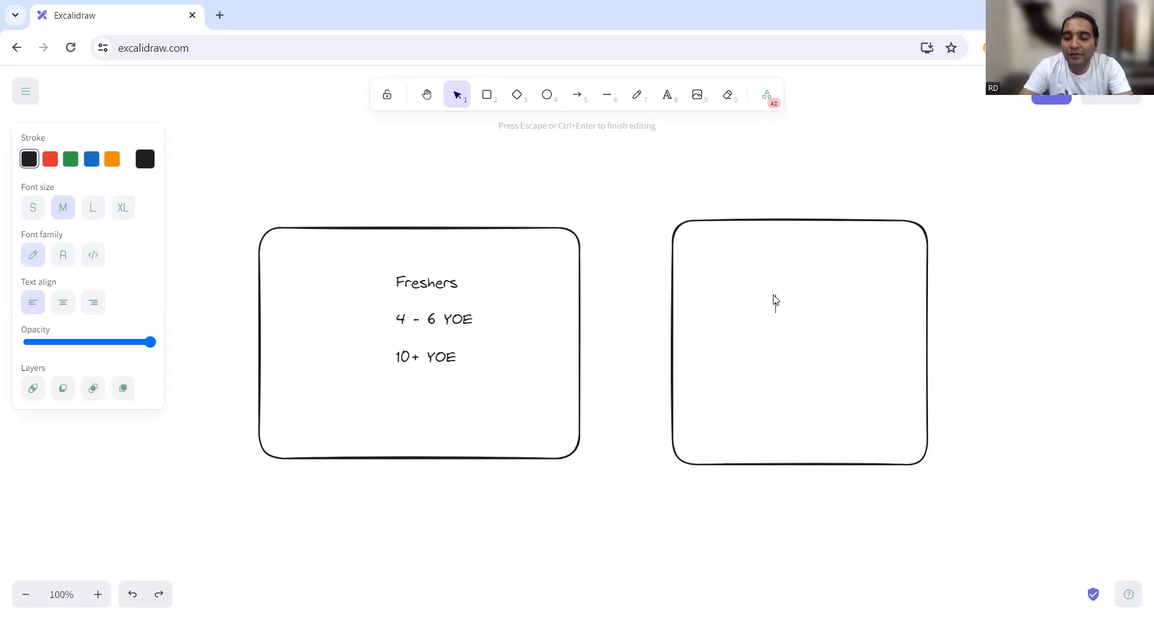
pyautogui.write('00')
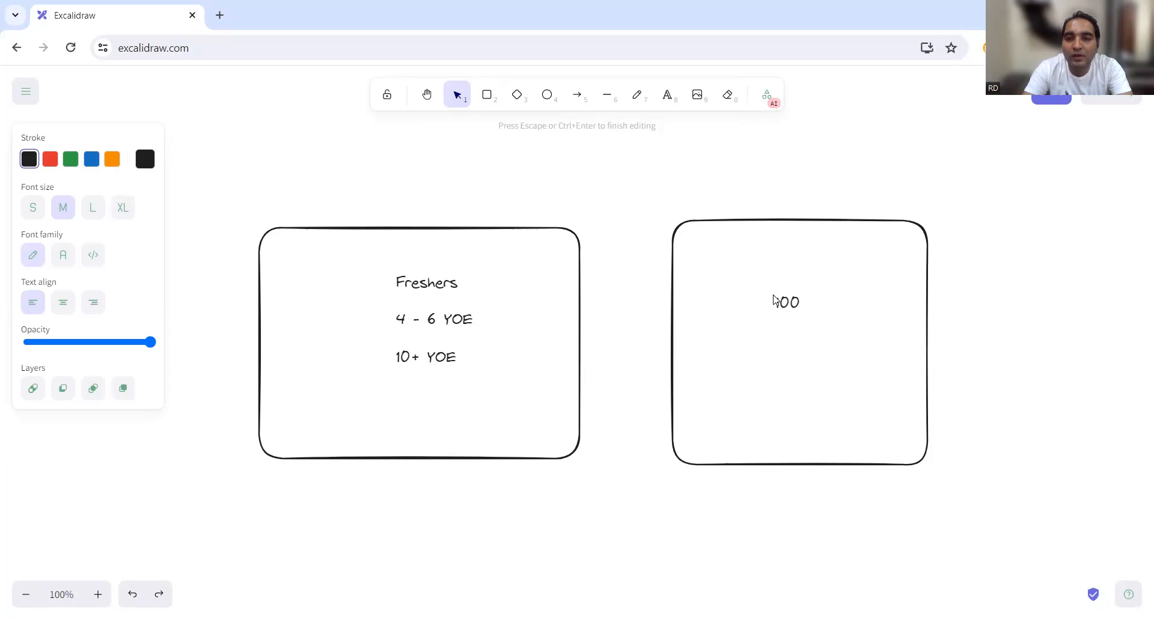
pyautogui.write('+')
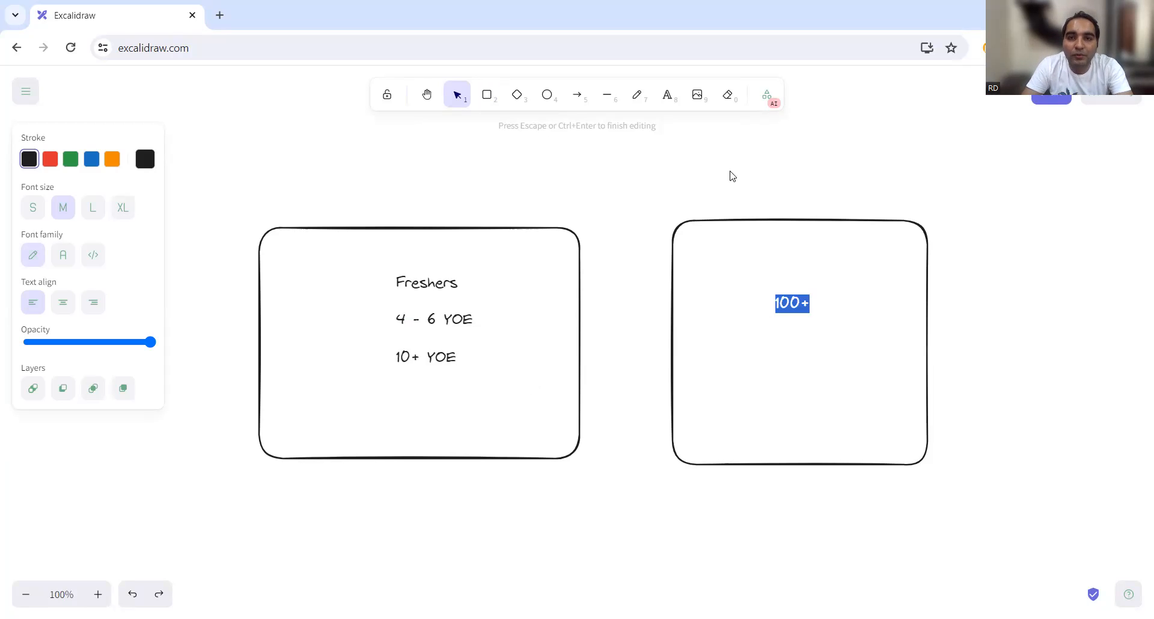
pyautogui.moveTo(572, 155)
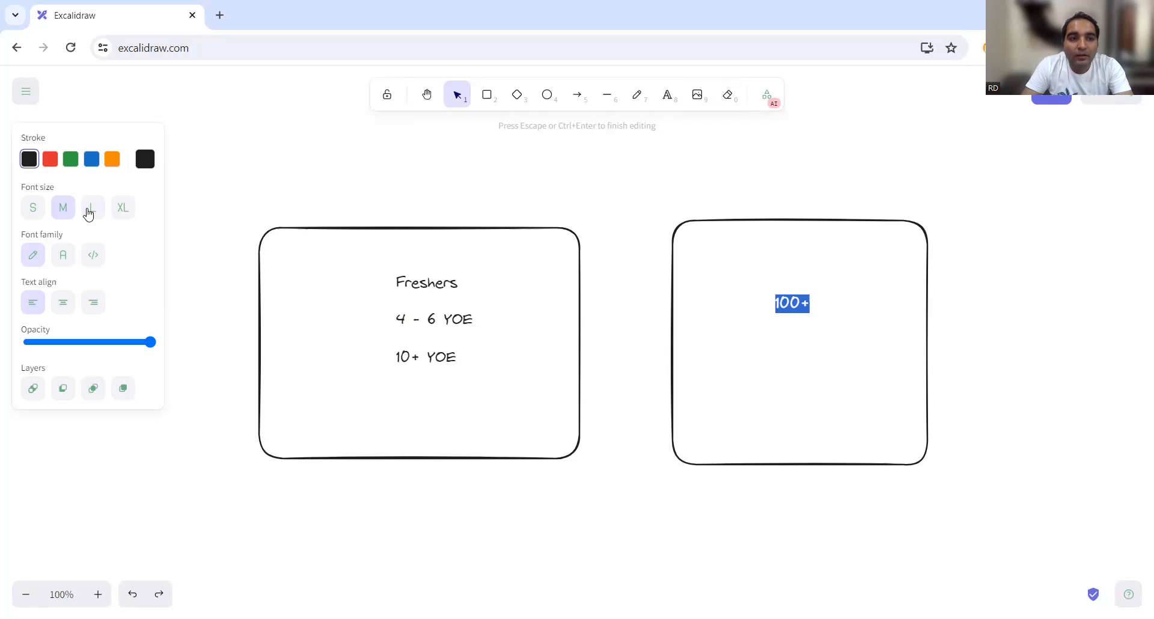
pyautogui.click(122, 207)
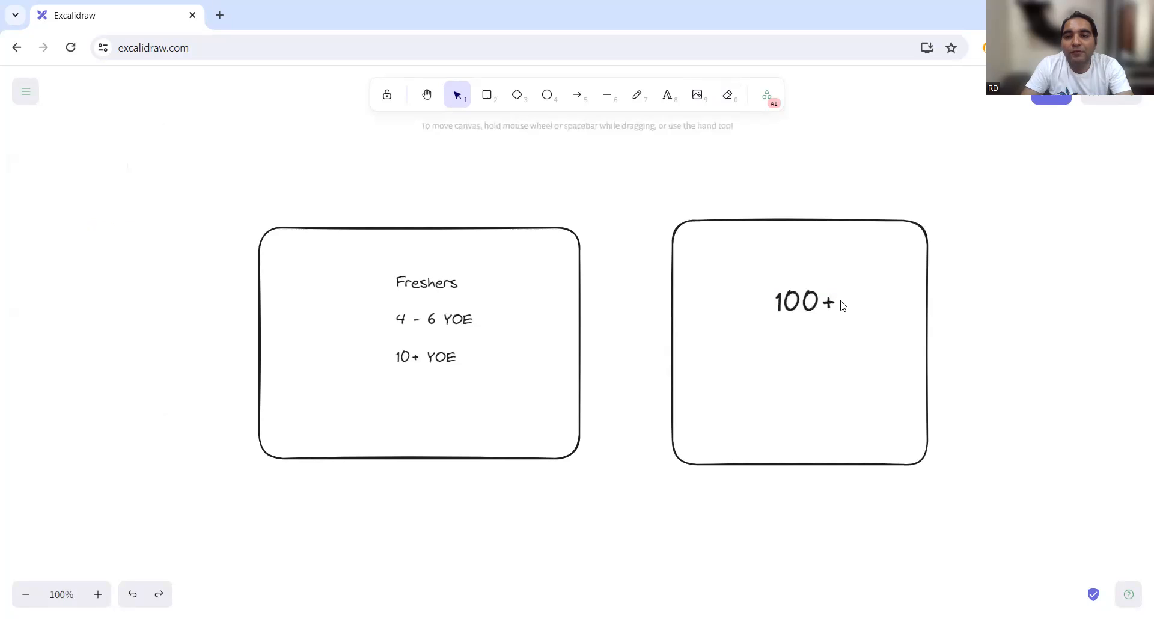
# Change the label to '1000+' with 'regression testcases' beneath it, typo fixed
pyautogui.click(798, 301)
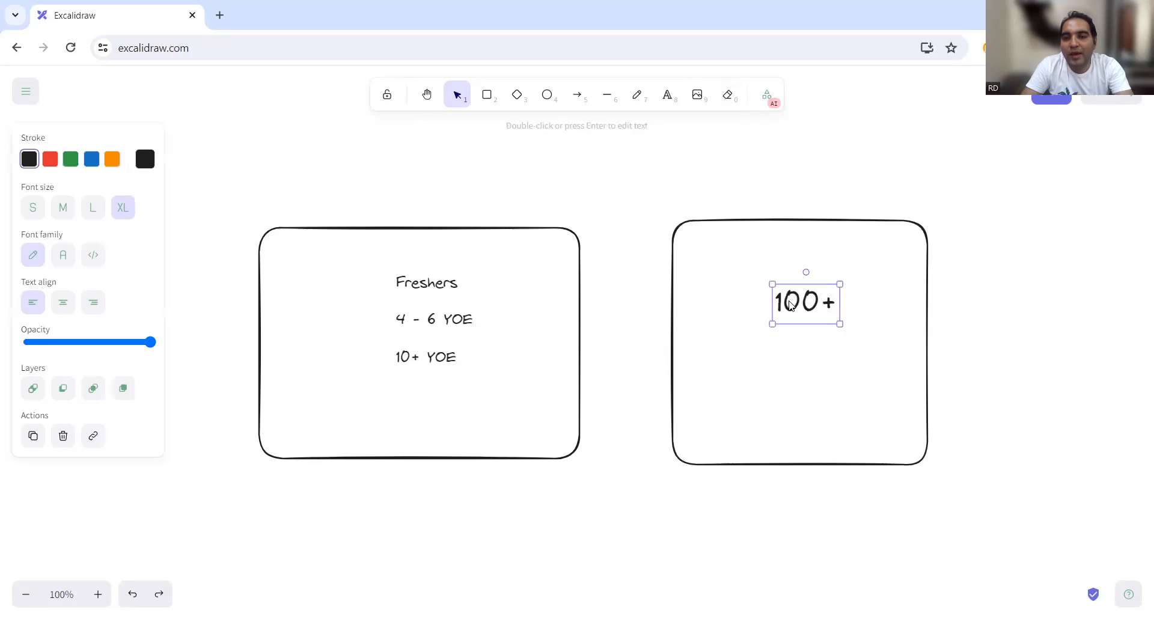
pyautogui.doubleClick(805, 302)
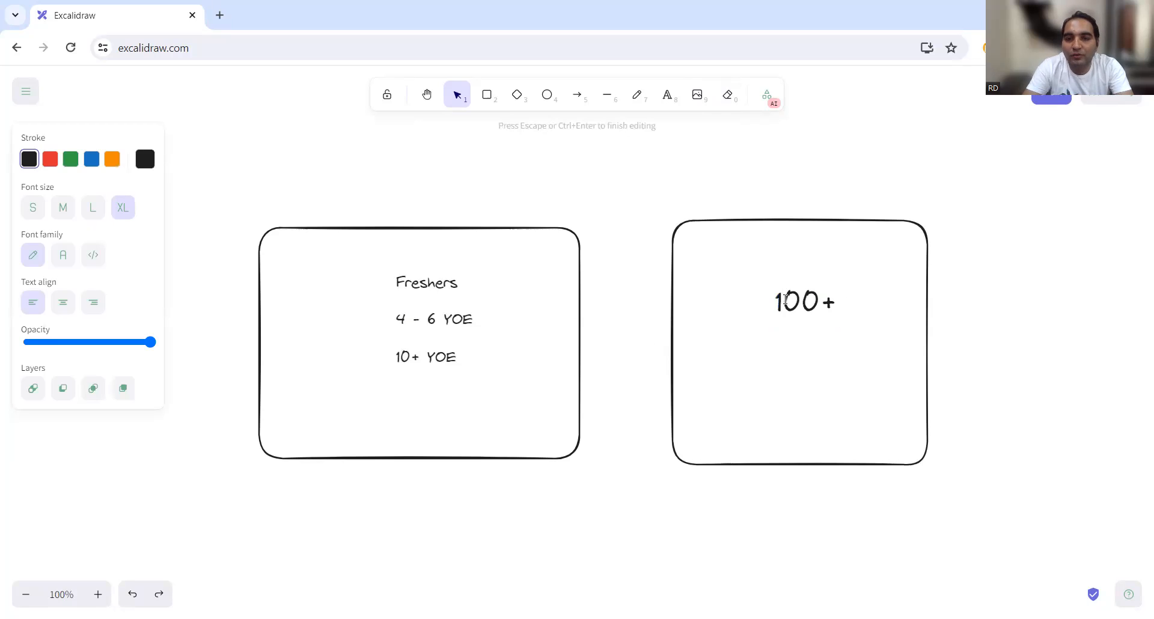
pyautogui.write('0')
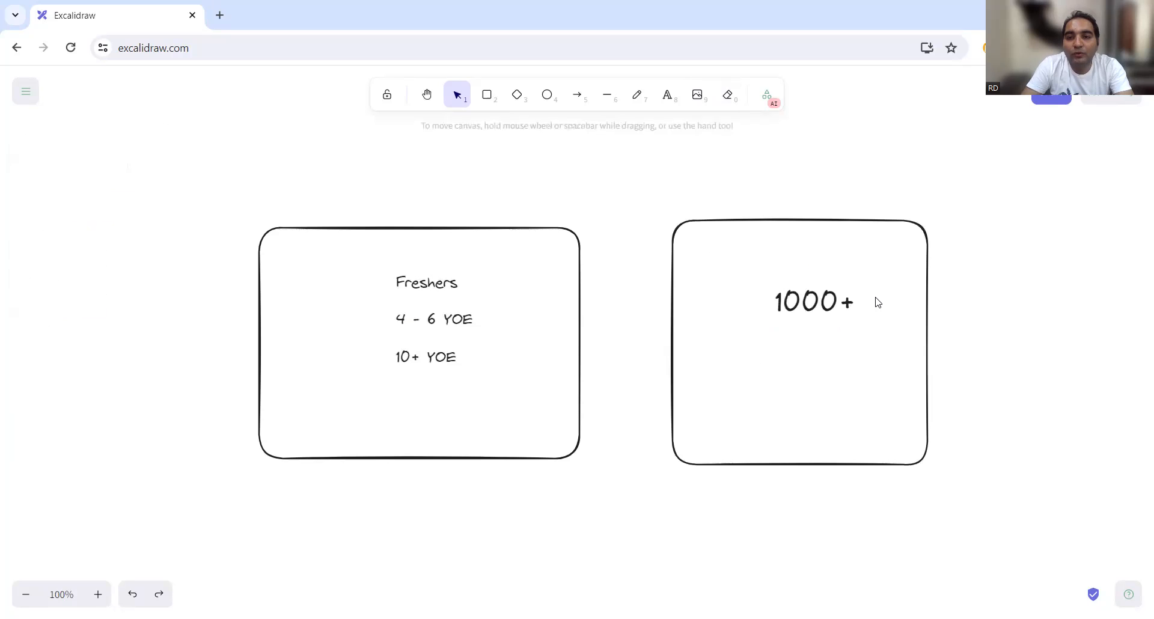
pyautogui.write('regression testcases')
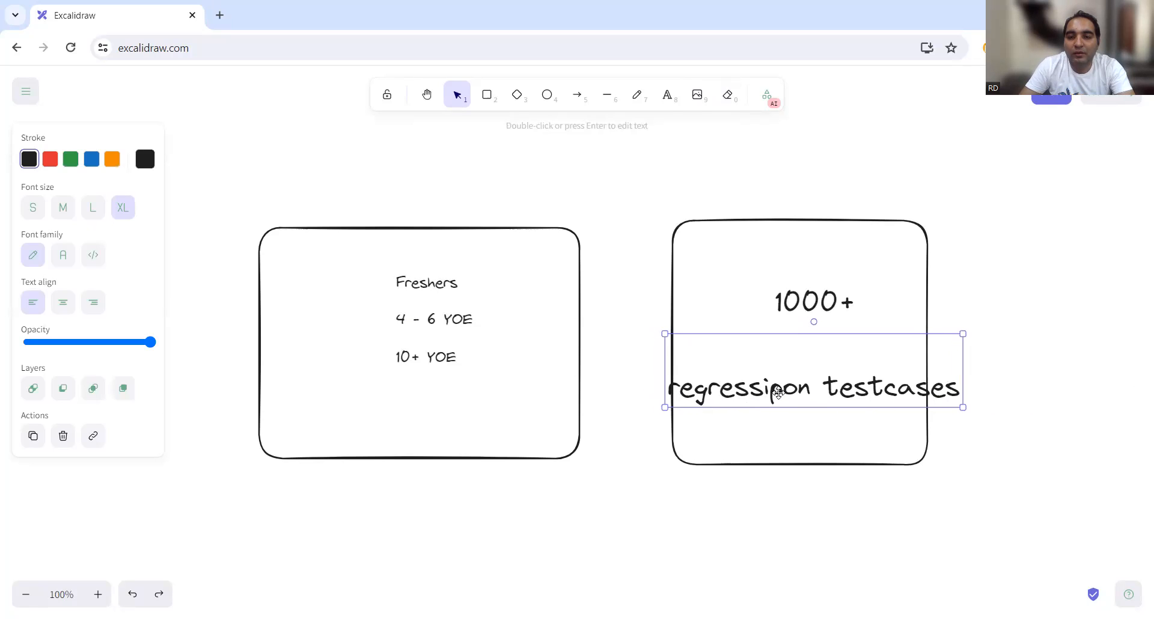
pyautogui.doubleClick(777, 388)
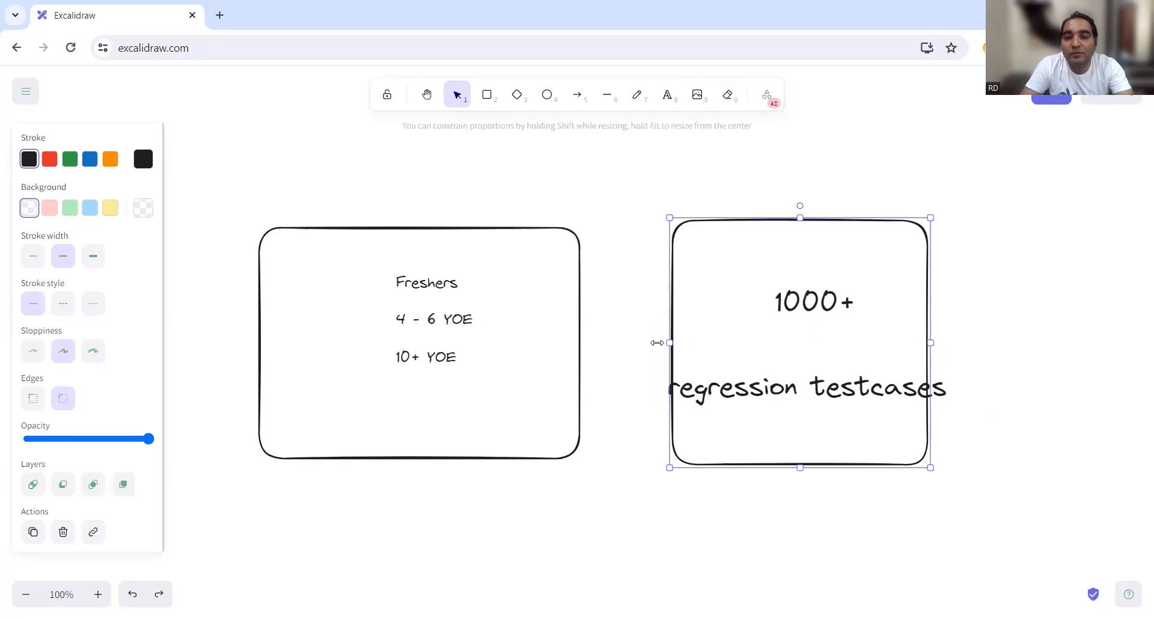
# Widen the right box on both sides so the new text fits
pyautogui.moveTo(656, 343); pyautogui.dragTo(637, 342)
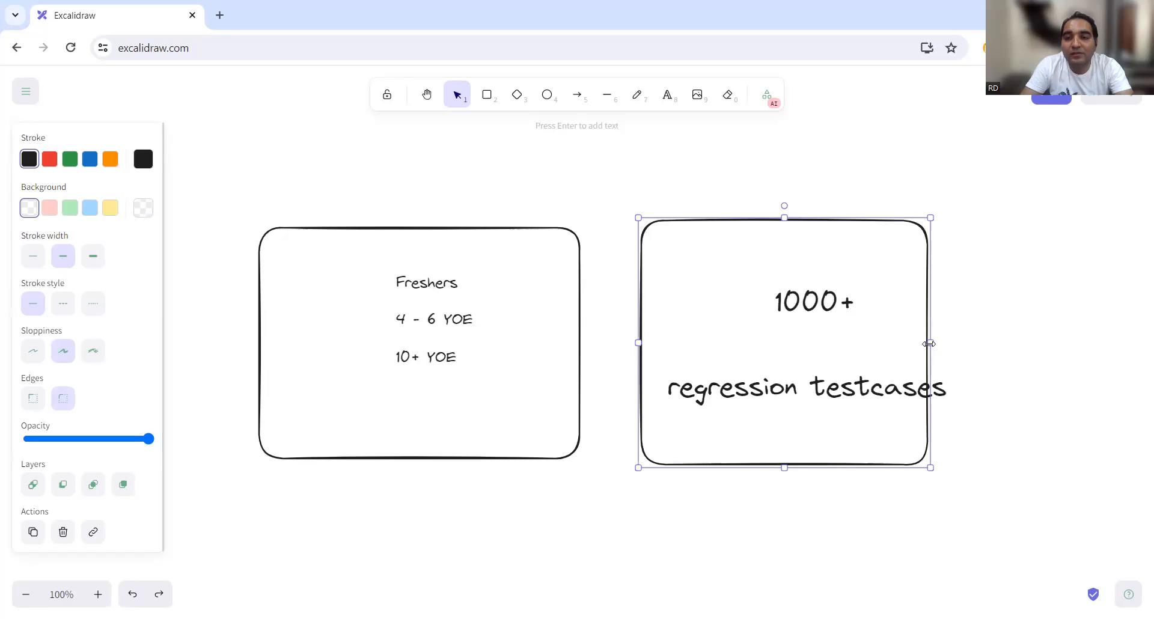
pyautogui.moveTo(929, 343); pyautogui.dragTo(960, 346)
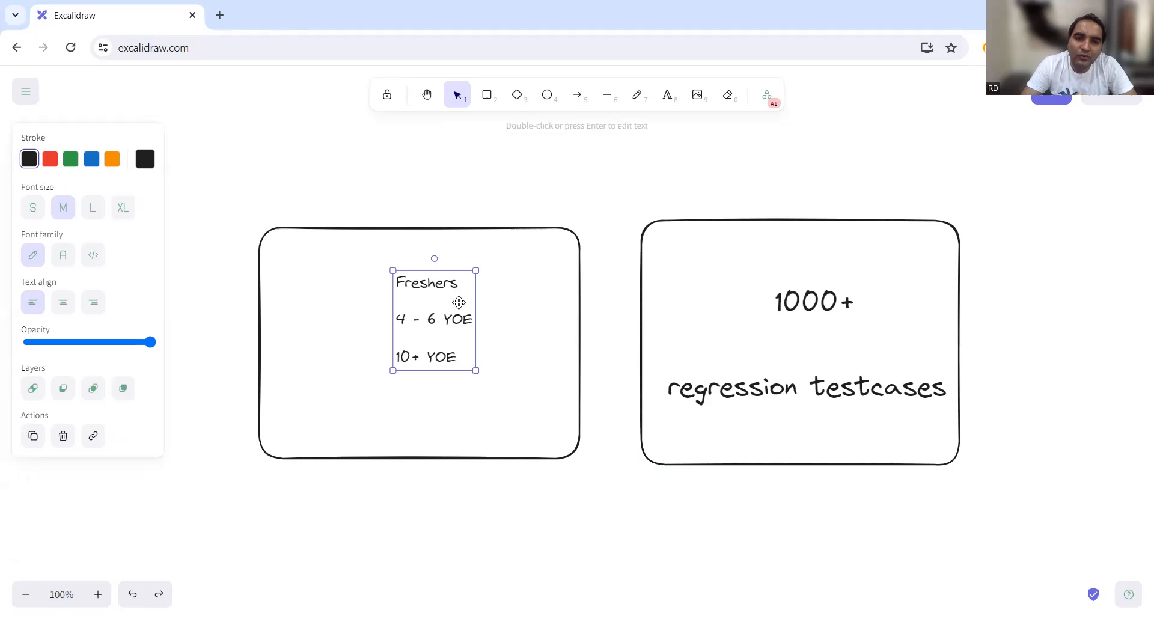
# Scale the Freshers / 4 - 6 YOE / 10+ YOE list up to fill the left box
pyautogui.moveTo(477, 375); pyautogui.dragTo(491, 391)
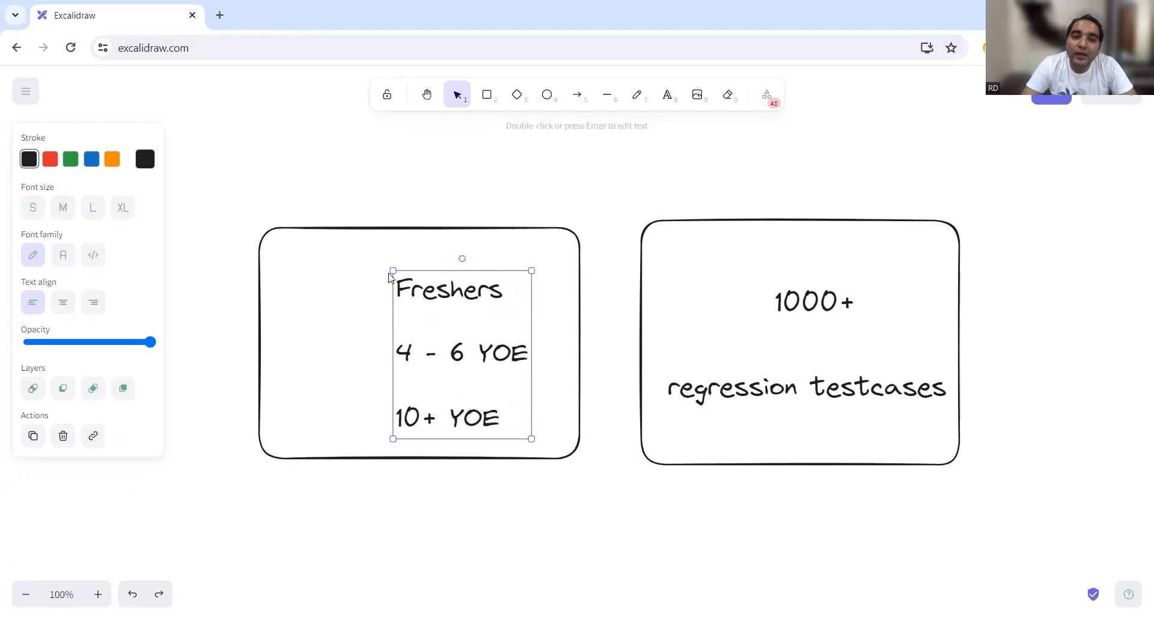
pyautogui.moveTo(392, 270); pyautogui.dragTo(362, 234)
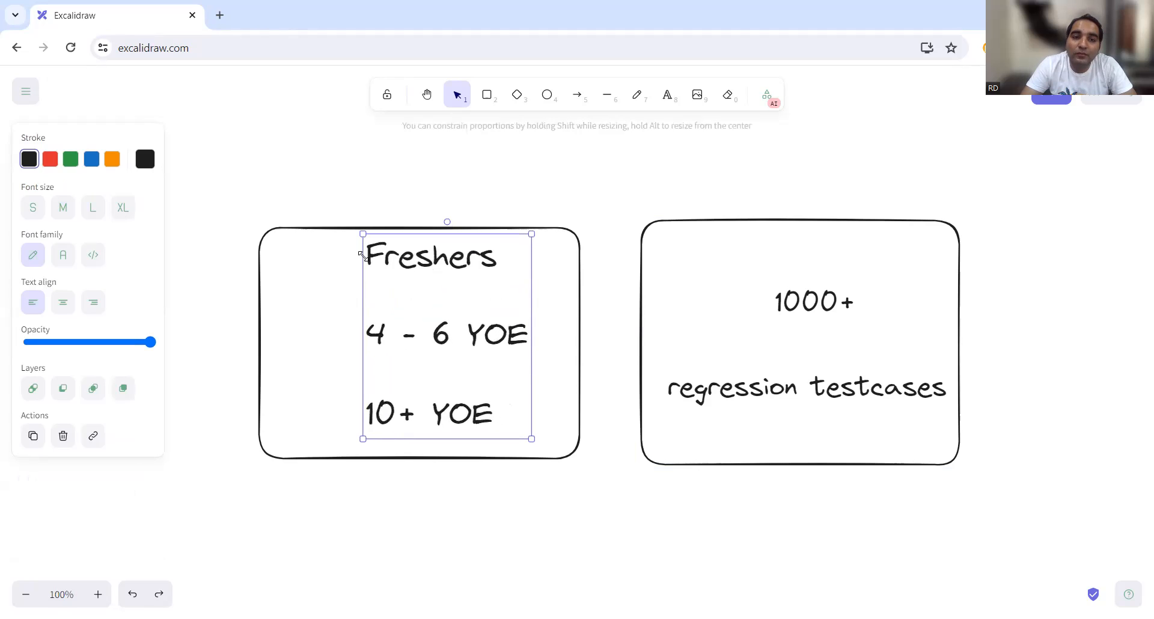
pyautogui.click(634, 182)
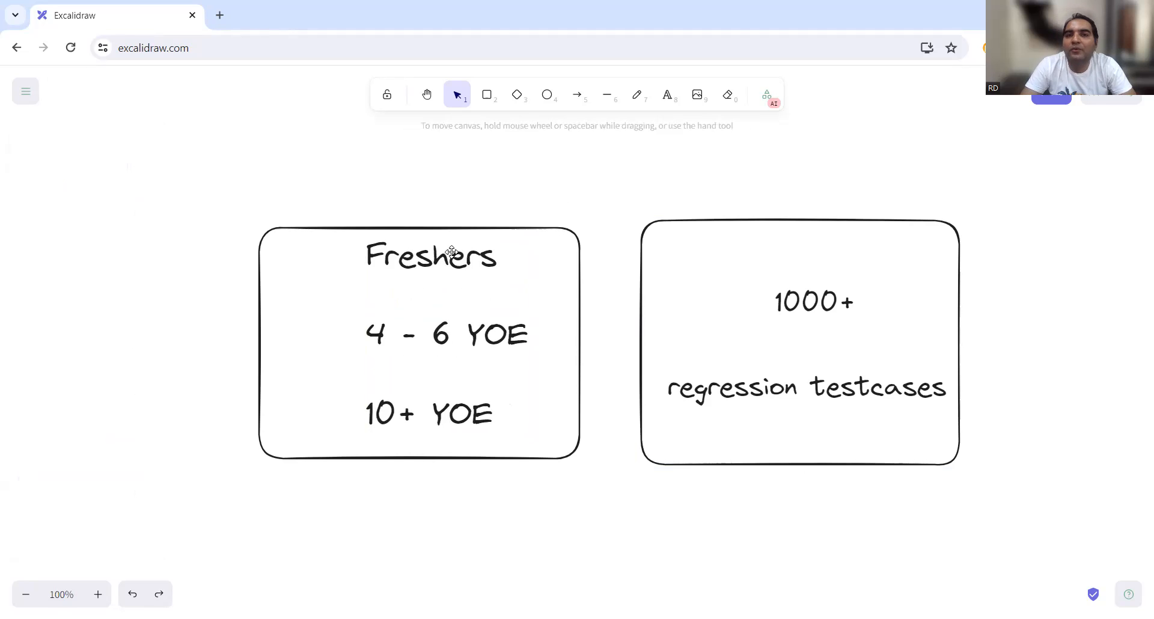
pyautogui.moveTo(389, 332)
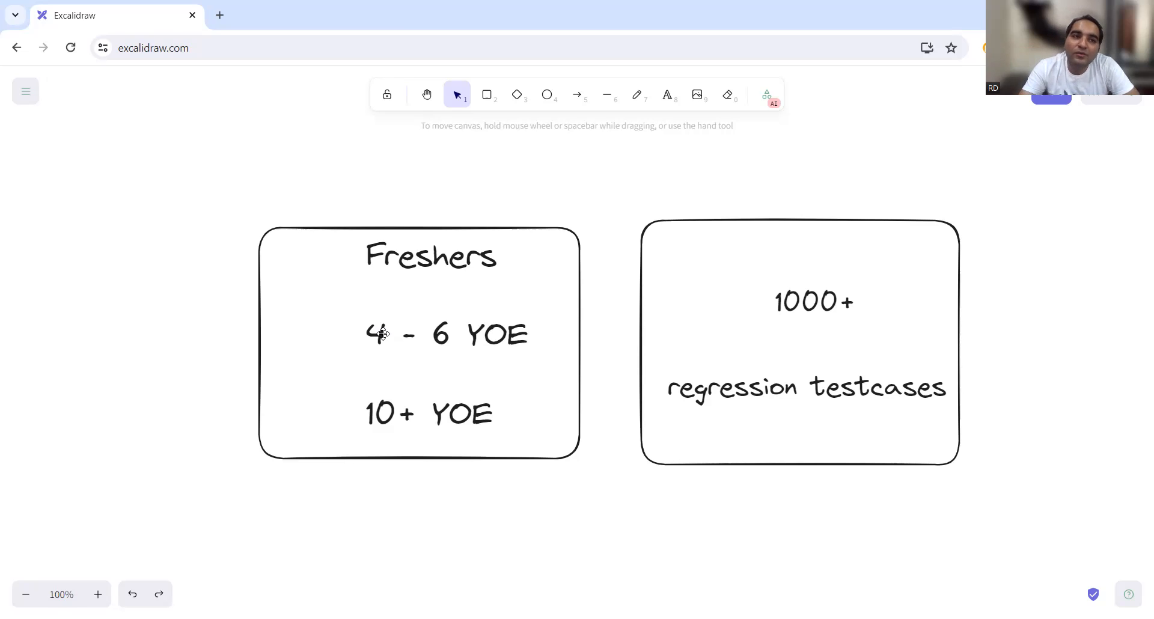
pyautogui.moveTo(658, 81)
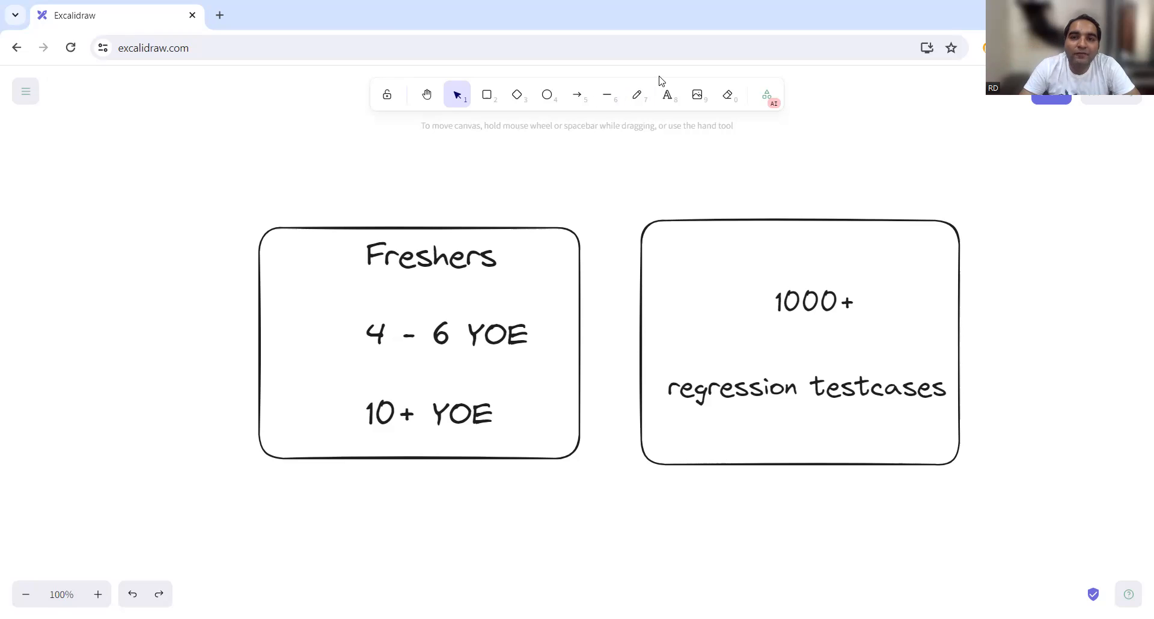